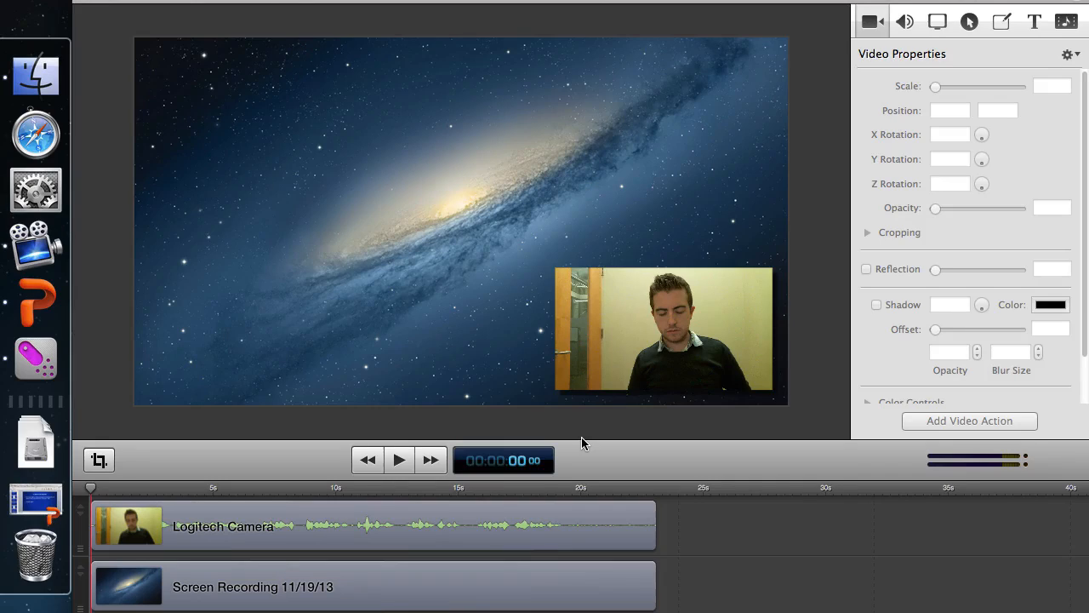
{"action": "mouse_move", "coordinate": [443, 327]}
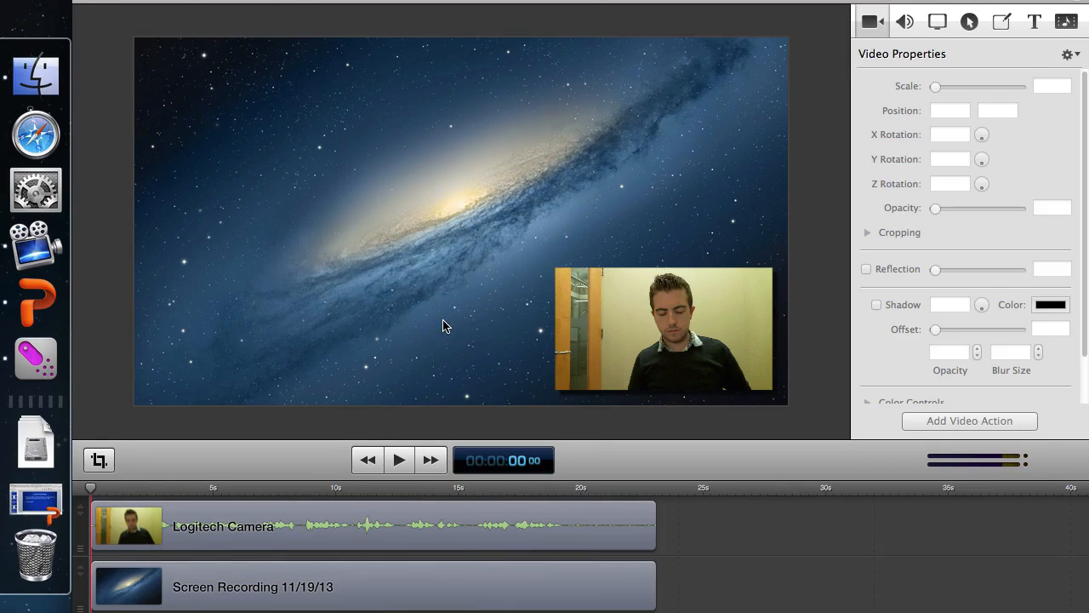
{"action": "mouse_move", "coordinate": [35, 189]}
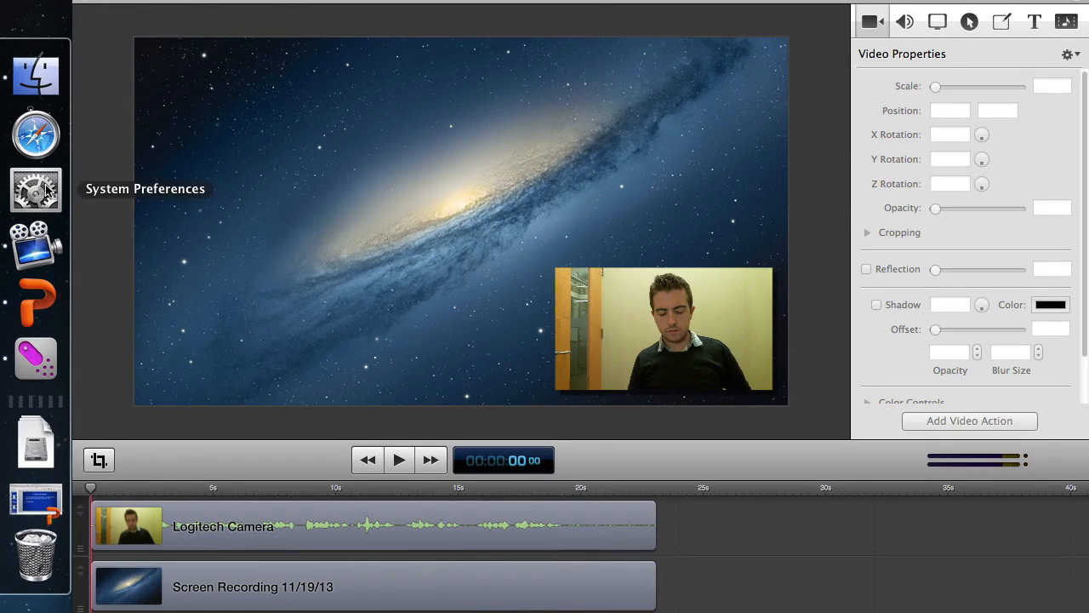
Step: Reach the Wacom Tablet pane showing the Cintiq 13HD Pro Pen settings, with the window moved up
{"action": "left_click", "coordinate": [36, 189]}
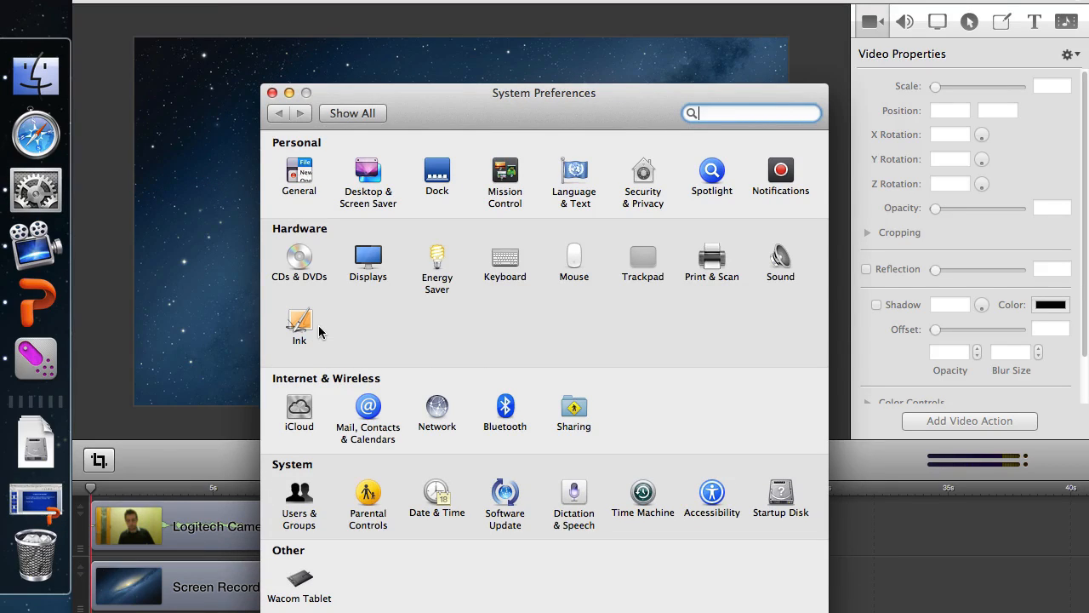
{"action": "mouse_move", "coordinate": [302, 580]}
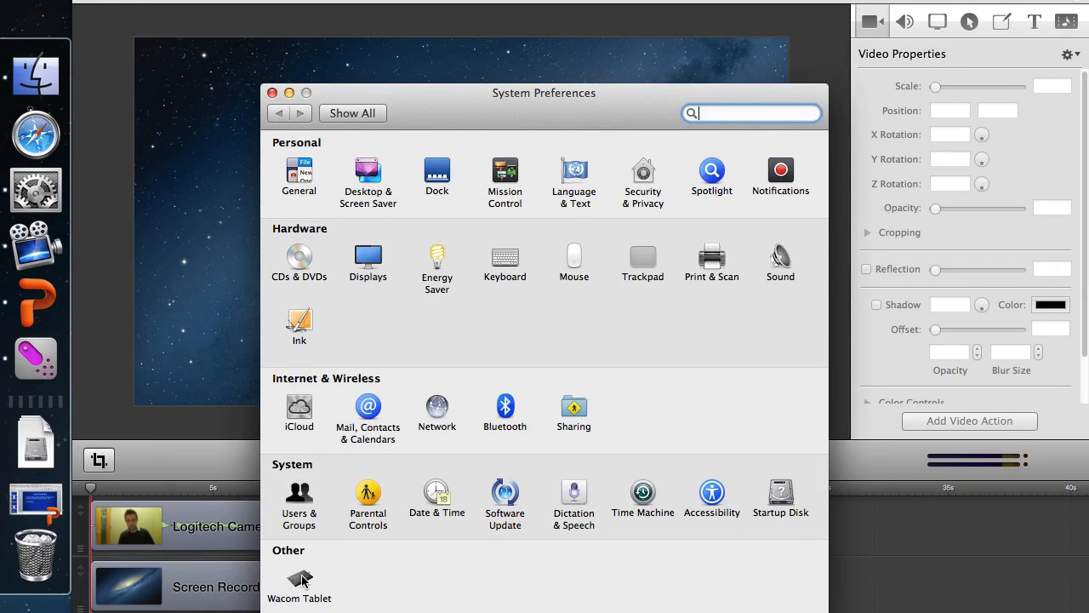
{"action": "left_click", "coordinate": [299, 577]}
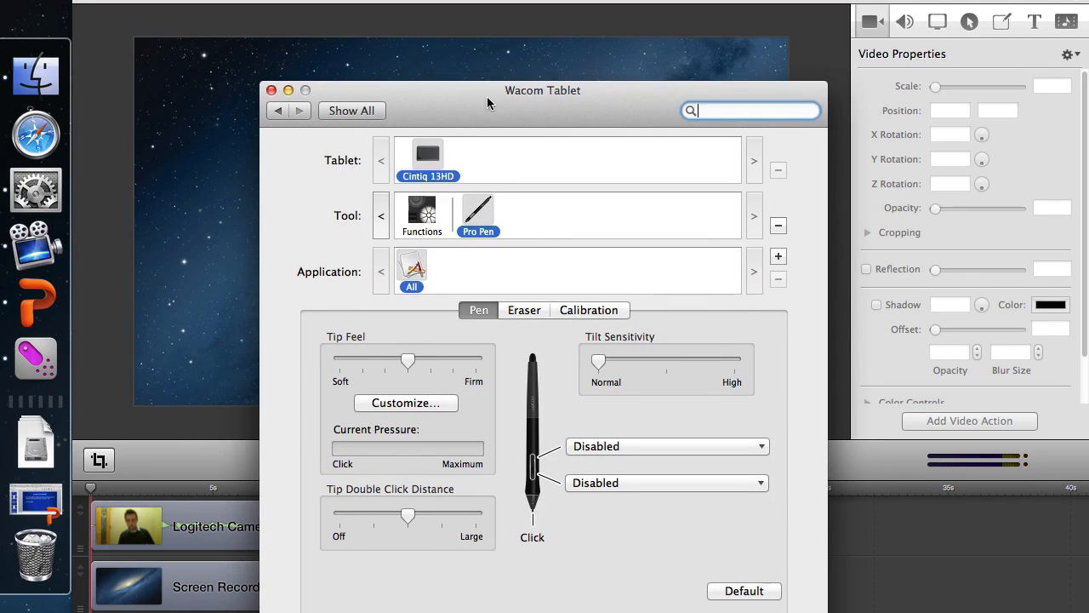
{"action": "left_click_drag", "start_coordinate": [543, 90], "coordinate": [537, 20]}
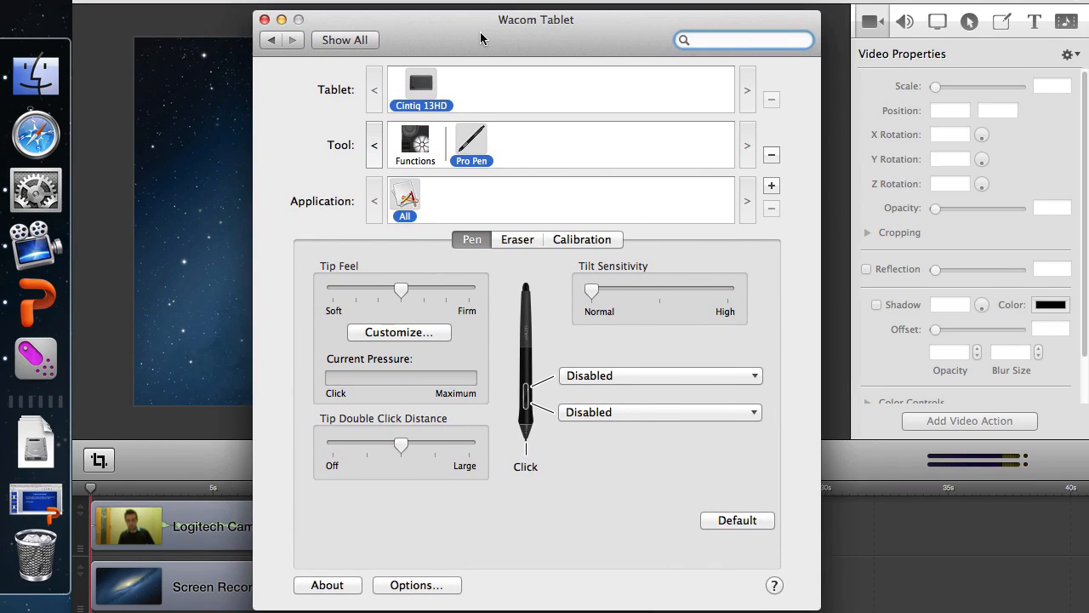
{"action": "mouse_move", "coordinate": [571, 239]}
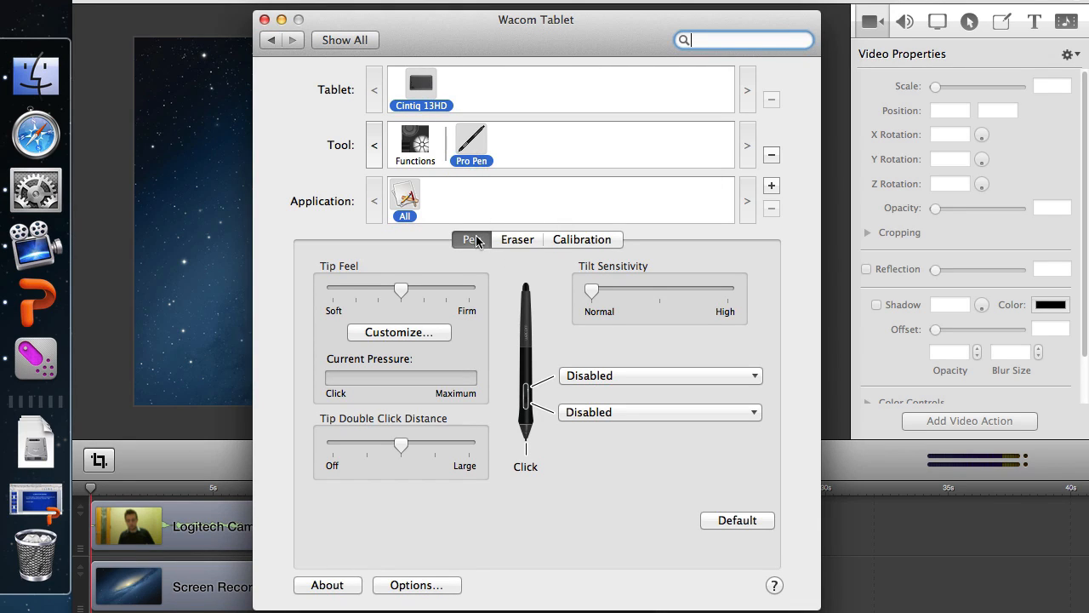
Step: Show the Calibration settings and set the monitor to Cintiq 13HD 2 after trying Color LCD 1
{"action": "left_click", "coordinate": [583, 238]}
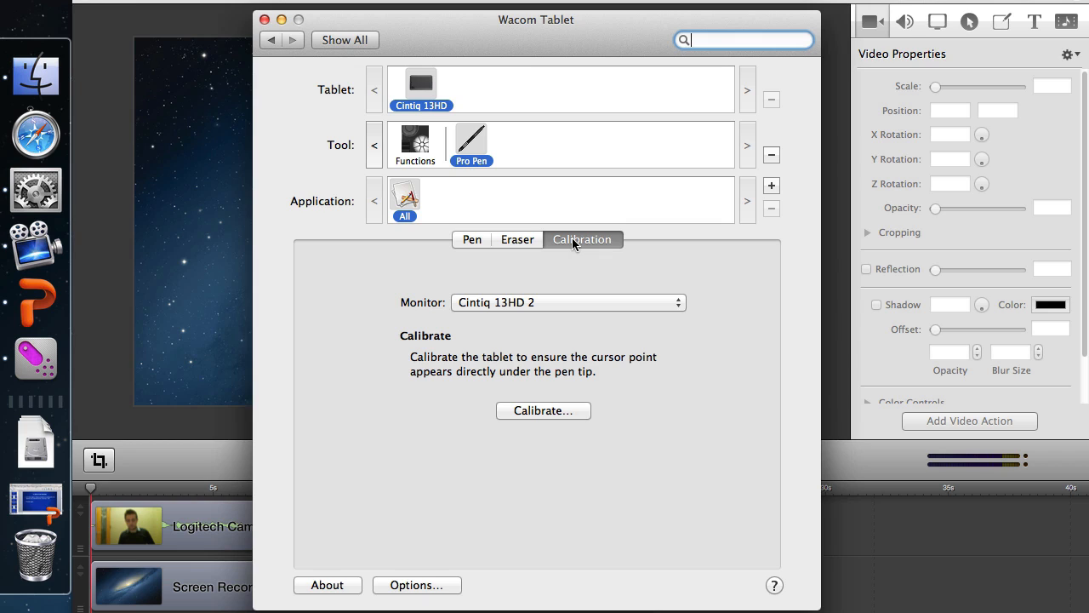
{"action": "mouse_move", "coordinate": [475, 298]}
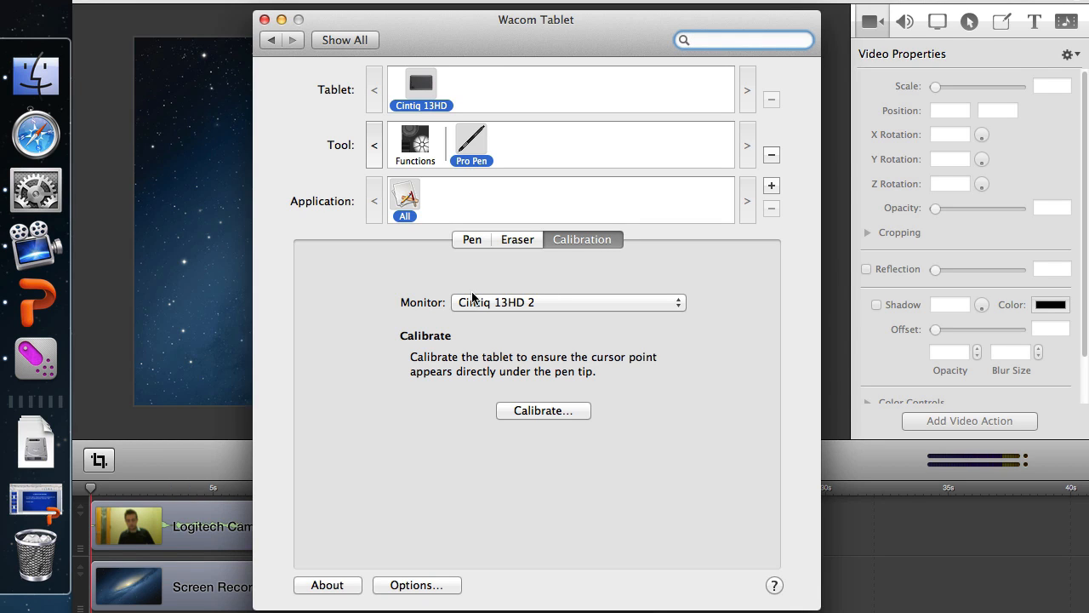
{"action": "mouse_move", "coordinate": [487, 305]}
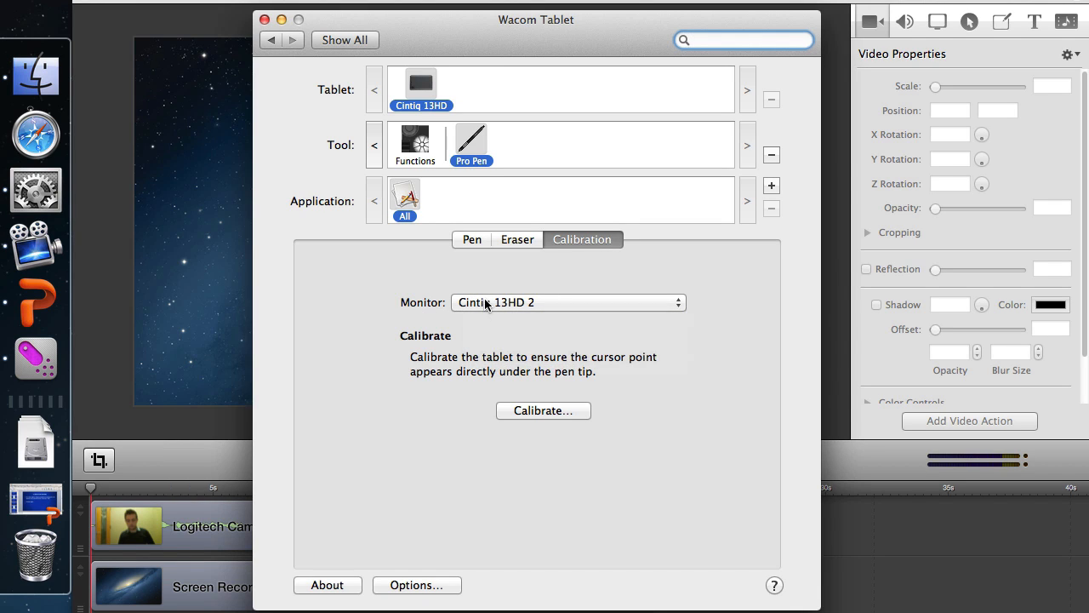
{"action": "left_click", "coordinate": [568, 303]}
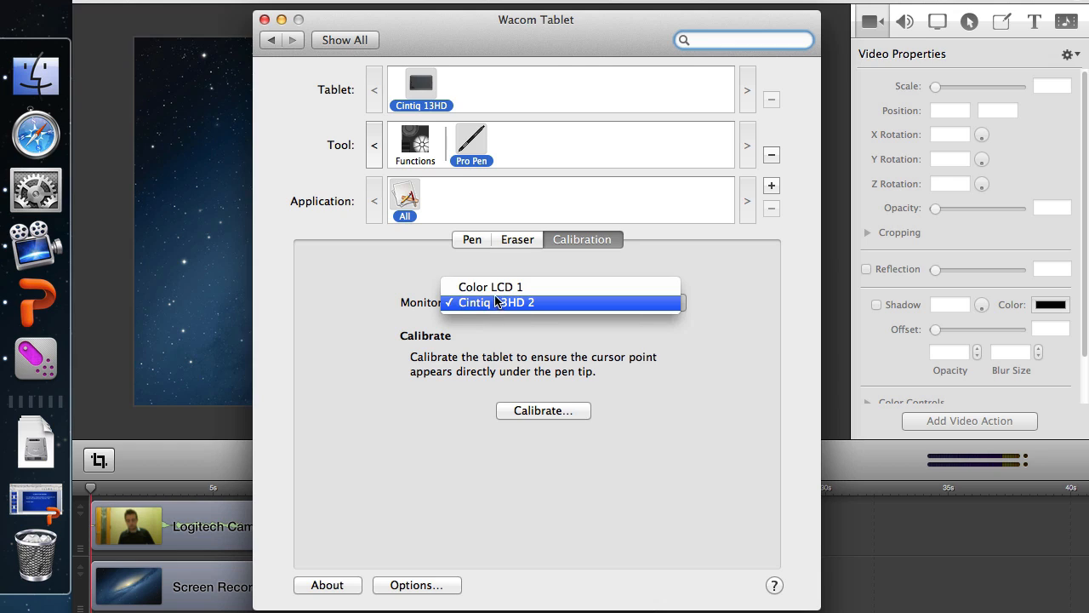
{"action": "left_click", "coordinate": [490, 286]}
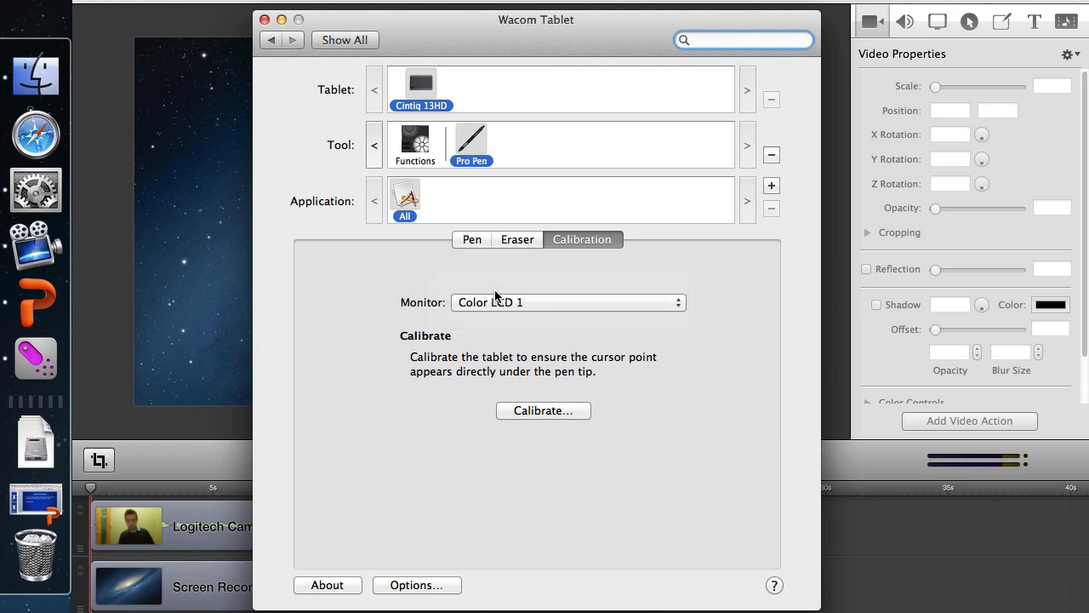
{"action": "left_click", "coordinate": [568, 303]}
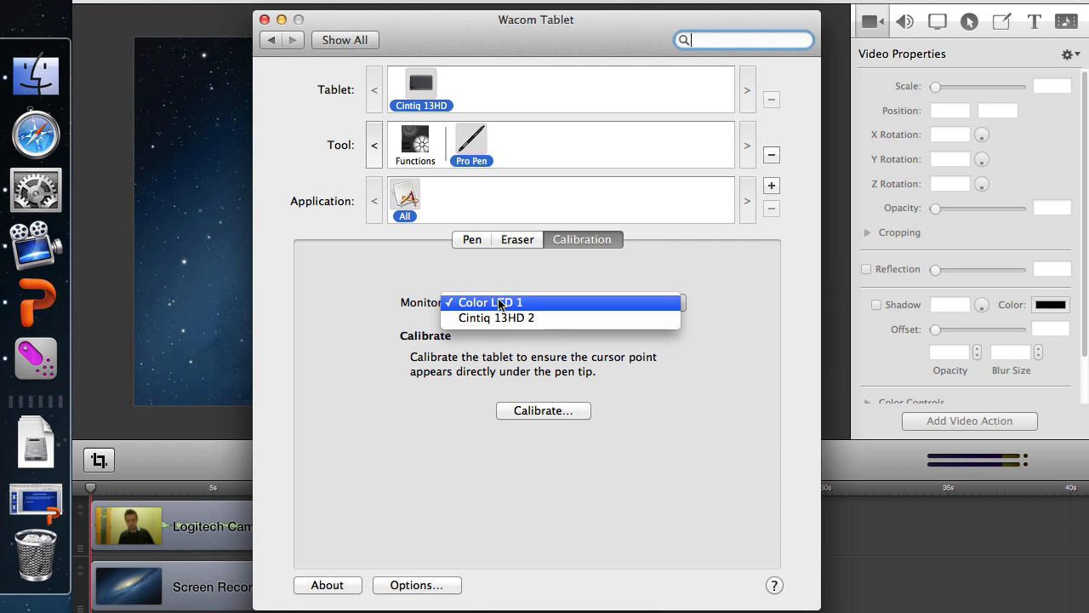
{"action": "mouse_move", "coordinate": [506, 318]}
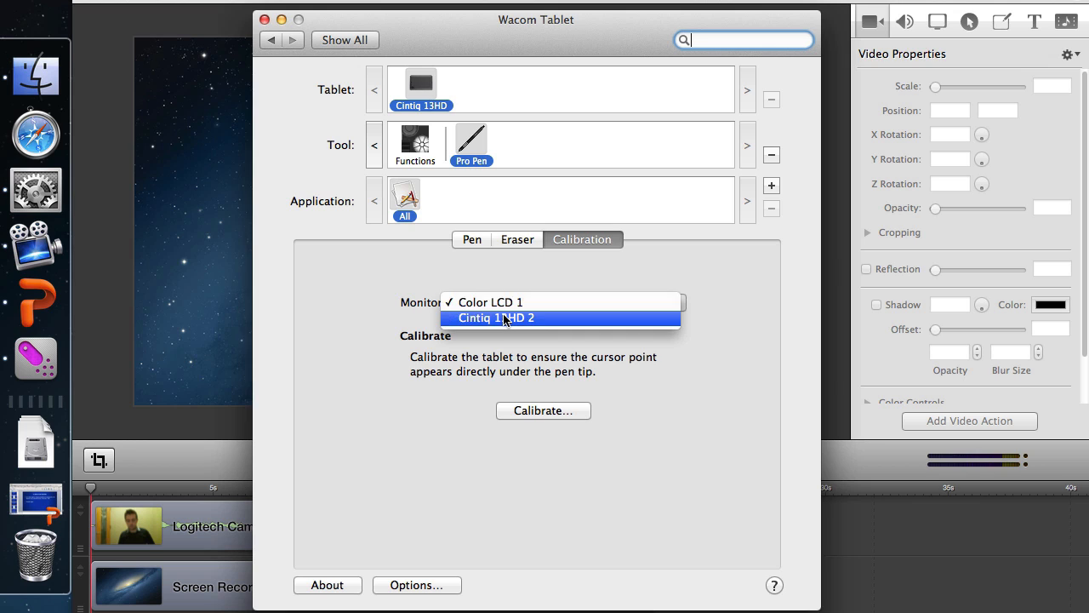
{"action": "left_click", "coordinate": [497, 318]}
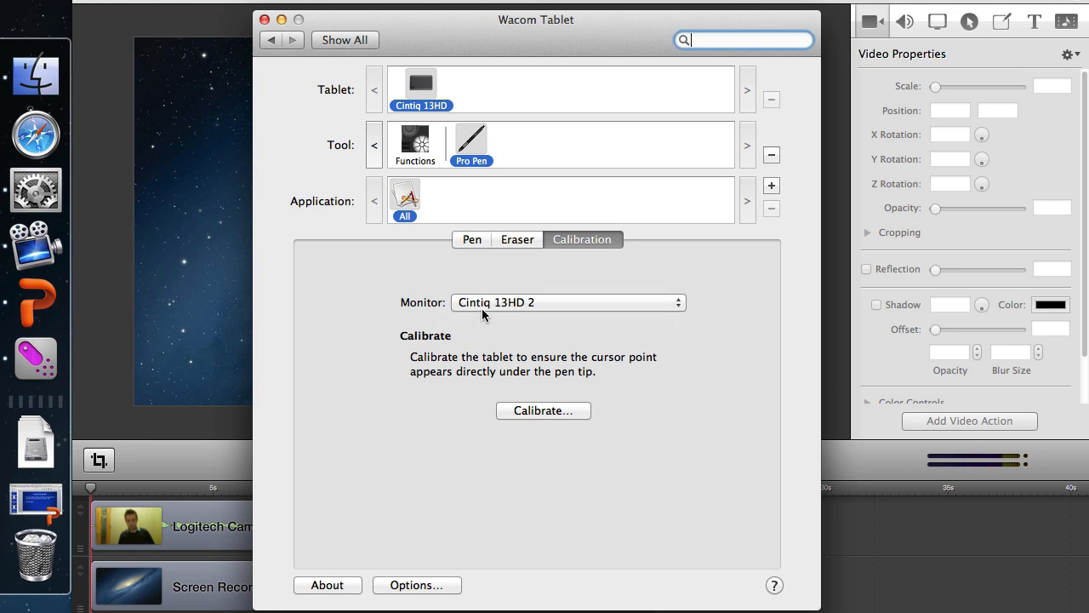
{"action": "mouse_move", "coordinate": [495, 303]}
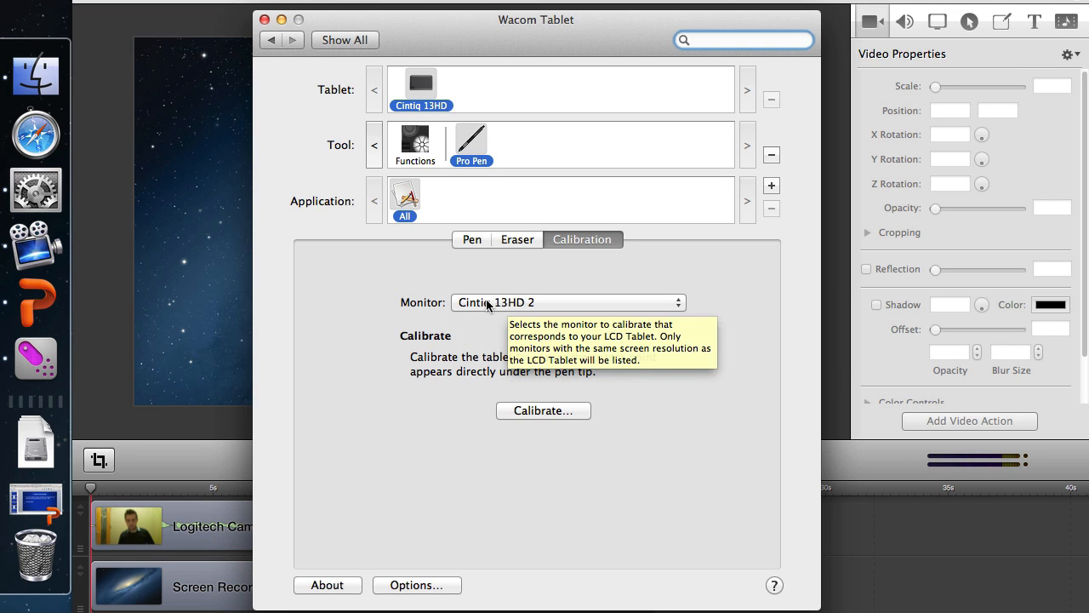
{"action": "mouse_move", "coordinate": [538, 417]}
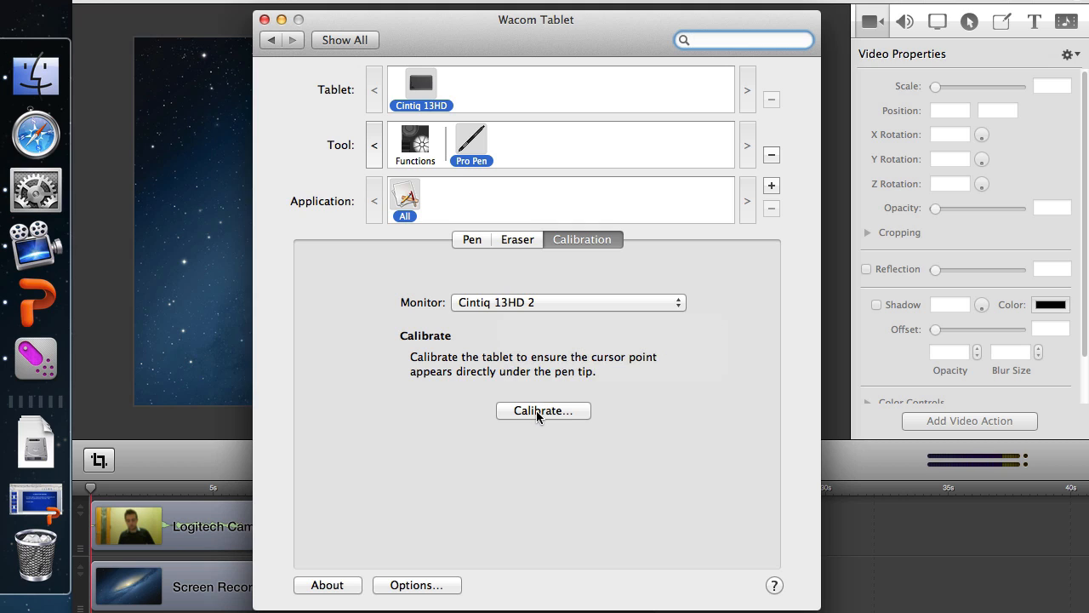
Step: Run the pen calibration, tapping the crosshair targets until Calibration Complete appears
{"action": "left_click", "coordinate": [543, 410]}
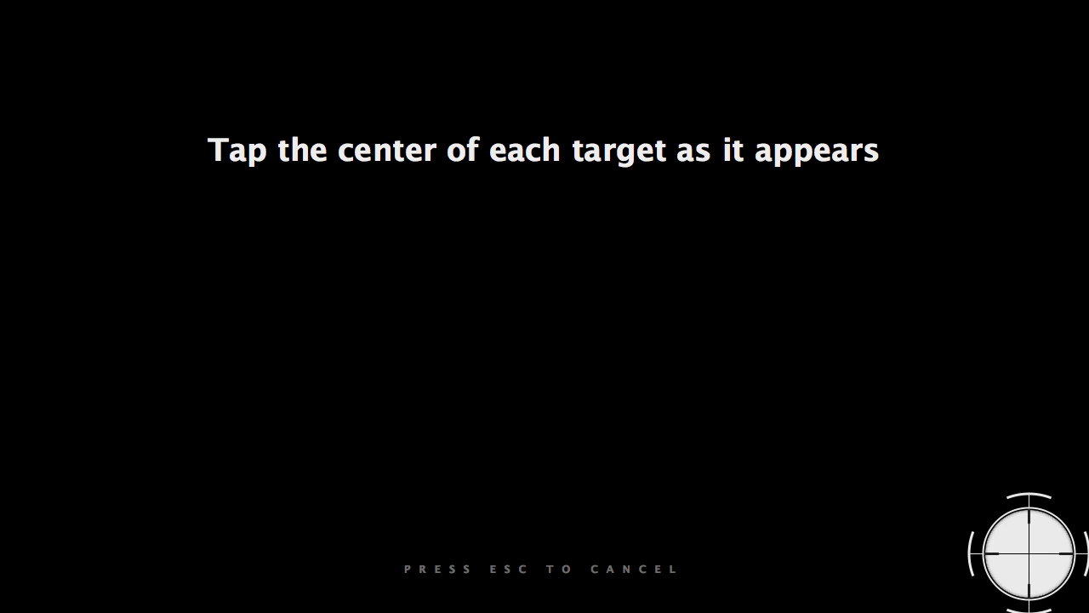
{"action": "left_click", "coordinate": [1029, 553]}
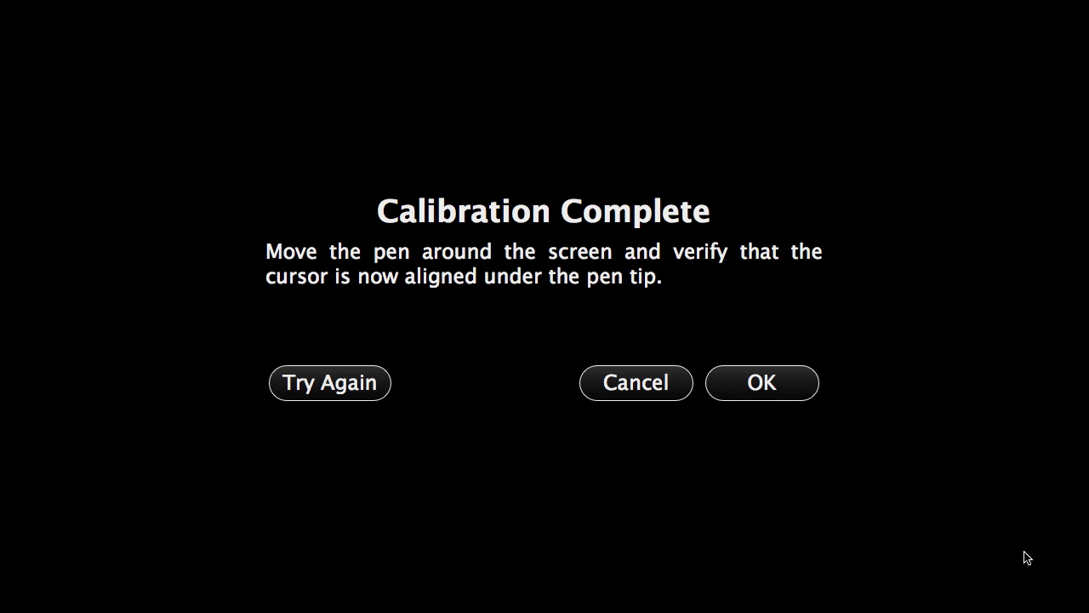
{"action": "mouse_move", "coordinate": [899, 298]}
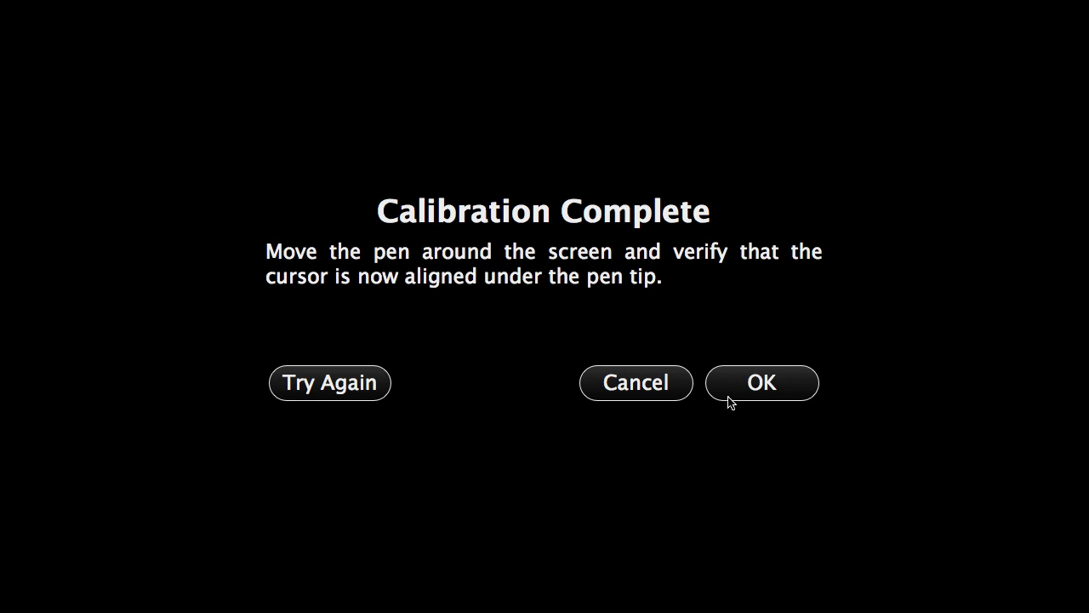
{"action": "mouse_move", "coordinate": [799, 281]}
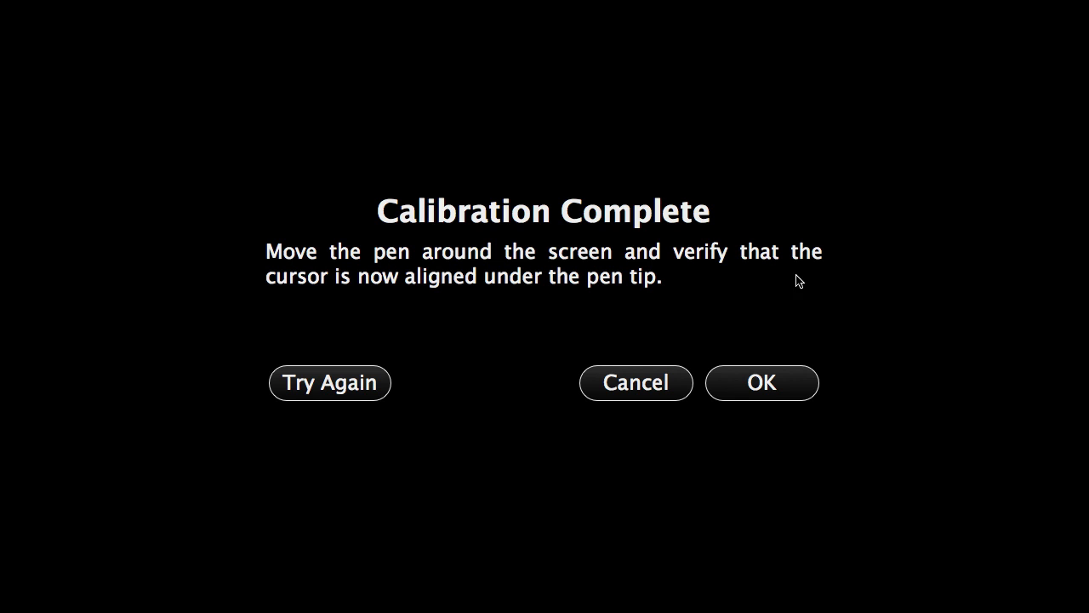